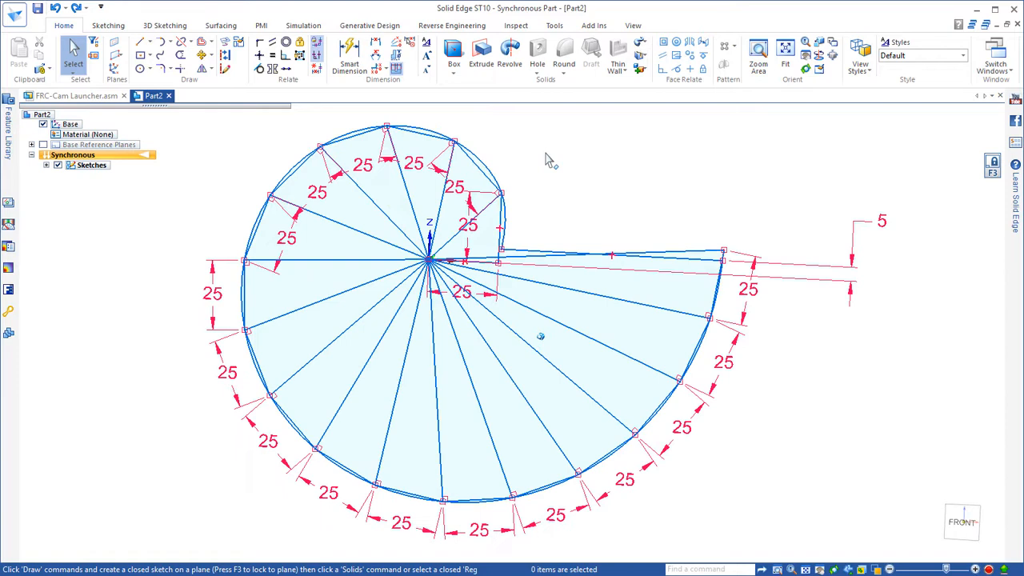
Step: Extrude the spiral cam profile regions using Chain region selection
left_click(481, 56)
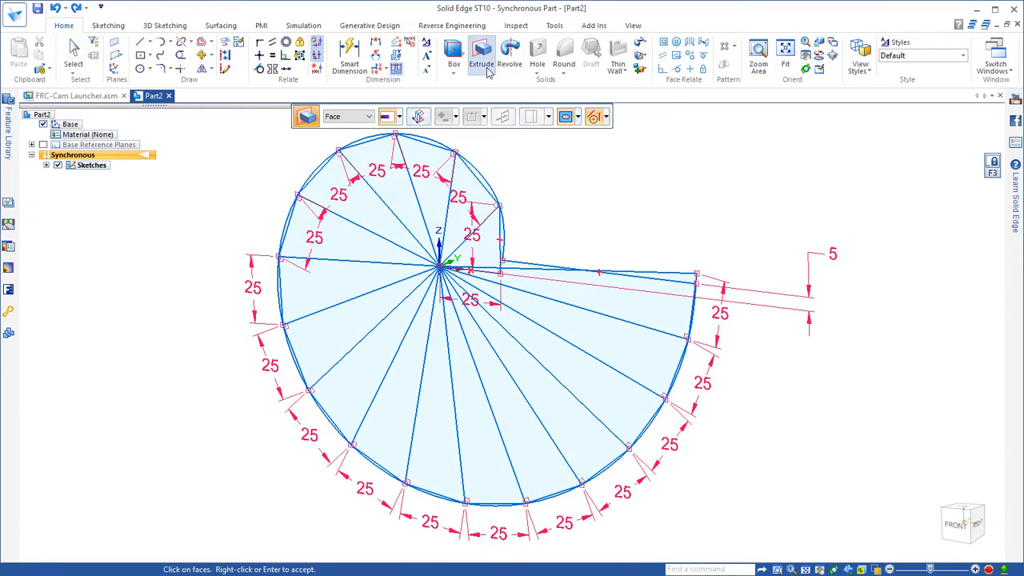
left_click(368, 116)
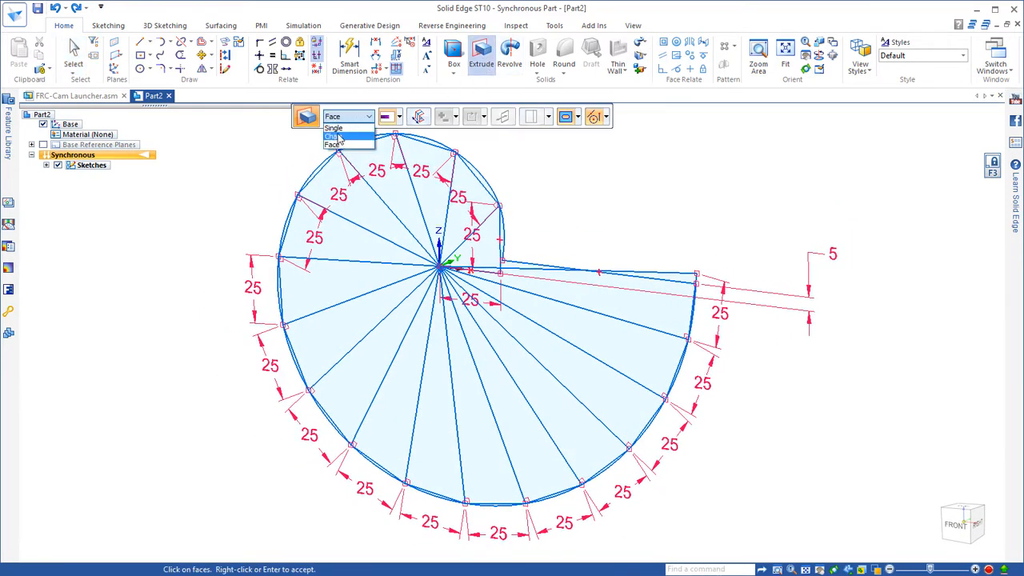
left_click(334, 135)
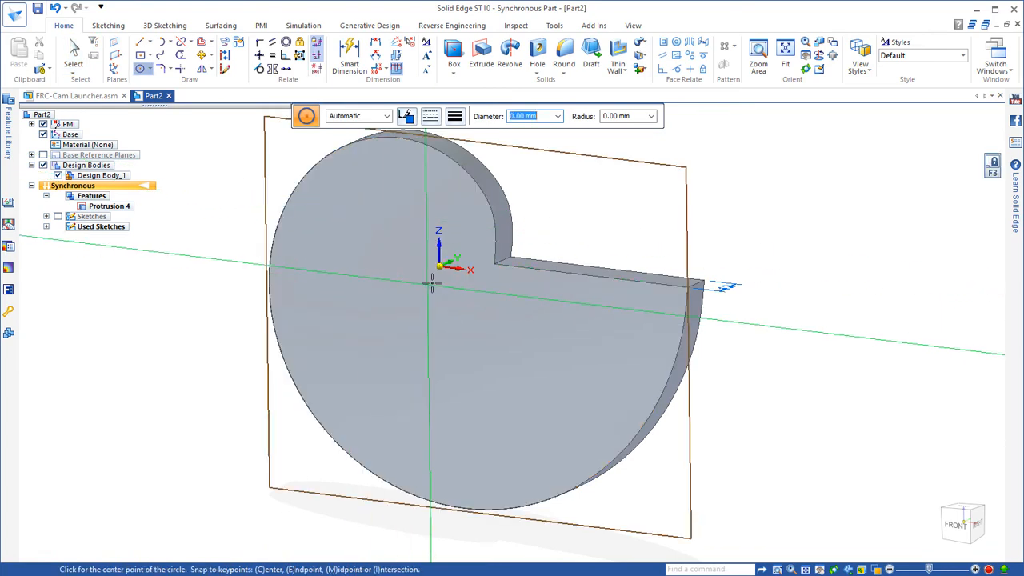
Step: Draw the Ø28 boss circle at the origin, extrude and round it, then start Mirror
left_click(432, 270)
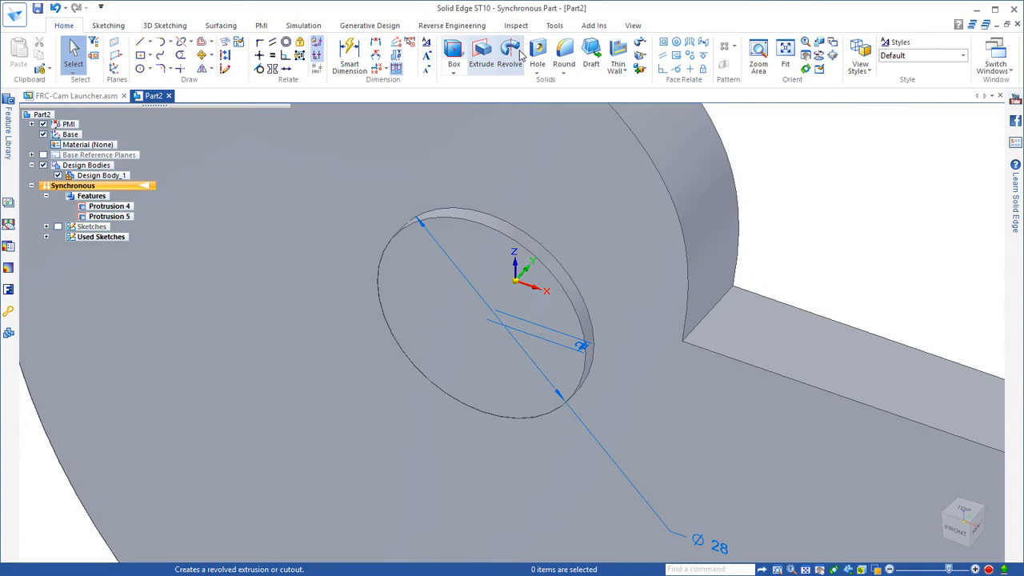
left_click(564, 52)
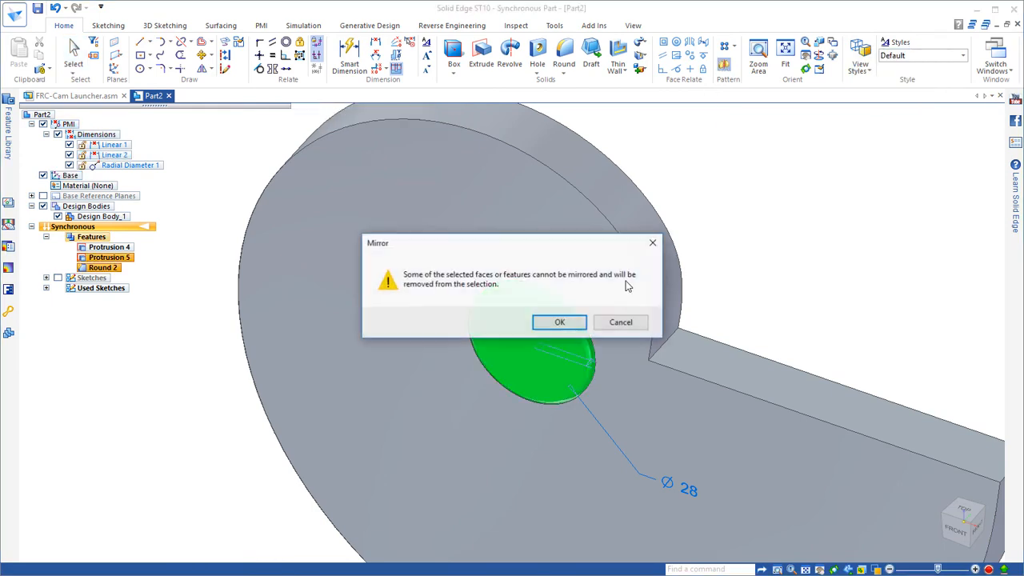
Step: Mirror the boss and round about the mid plane after accepting the warning
left_click(560, 322)
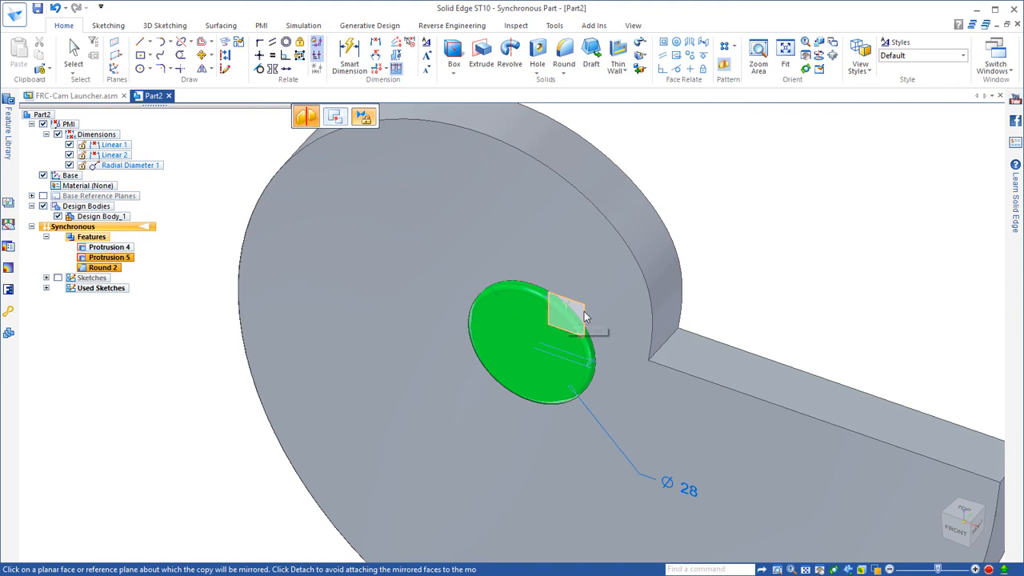
left_click(544, 316)
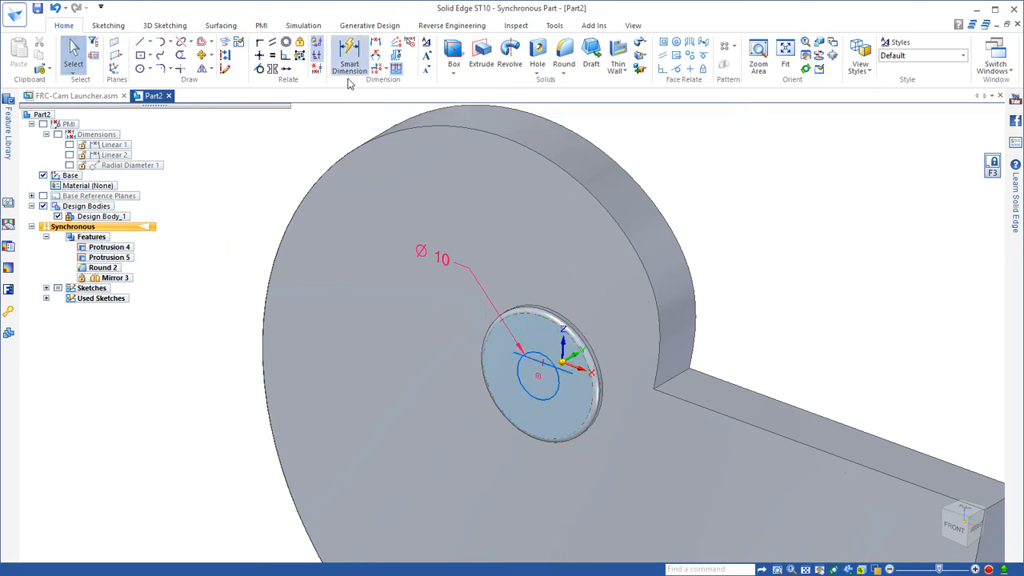
Step: Dimension the bore's key flat at 3.5 and cut the Ø10 bore through the hub
left_click(349, 56)
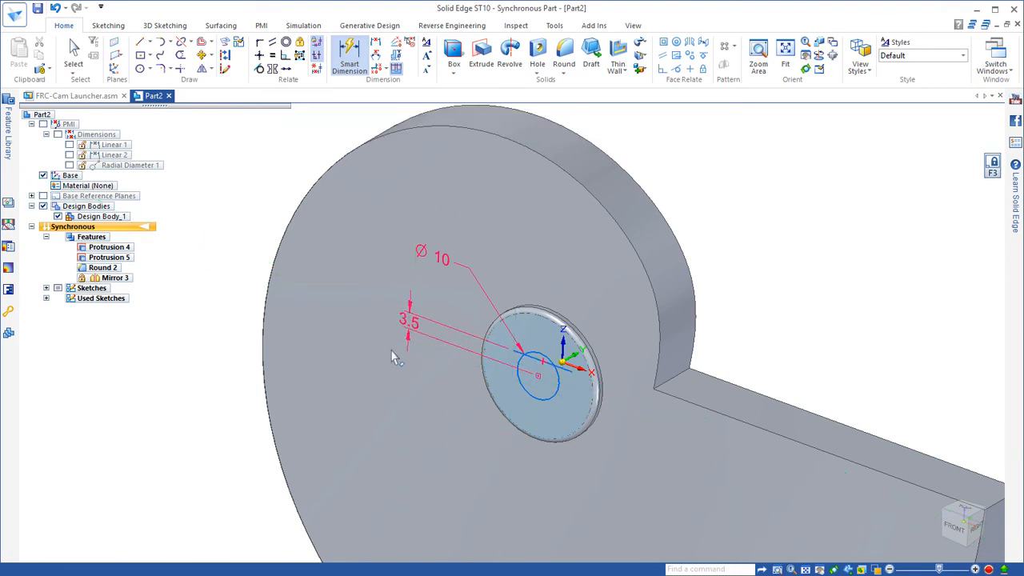
left_click(540, 376)
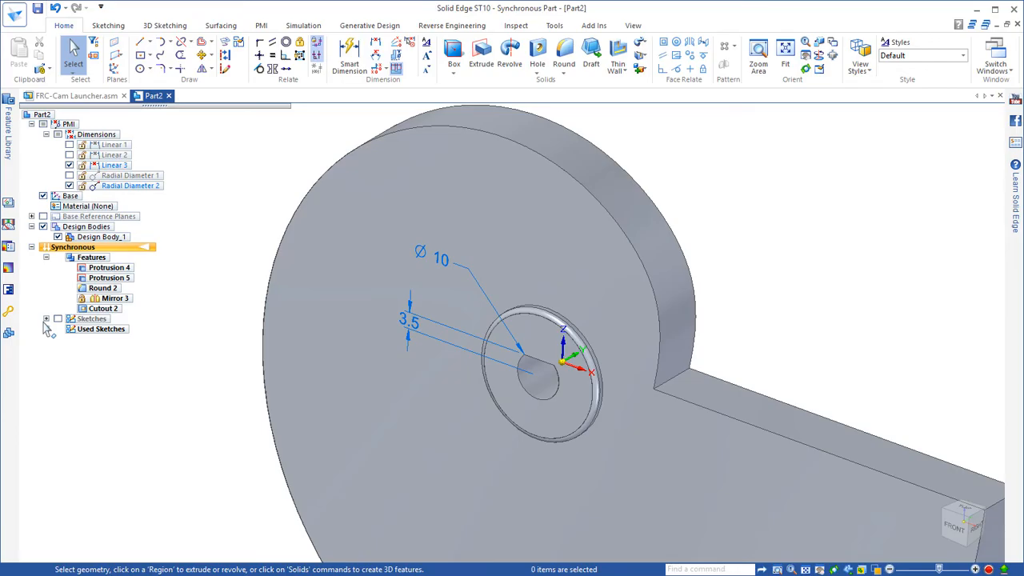
mouse_move(537, 56)
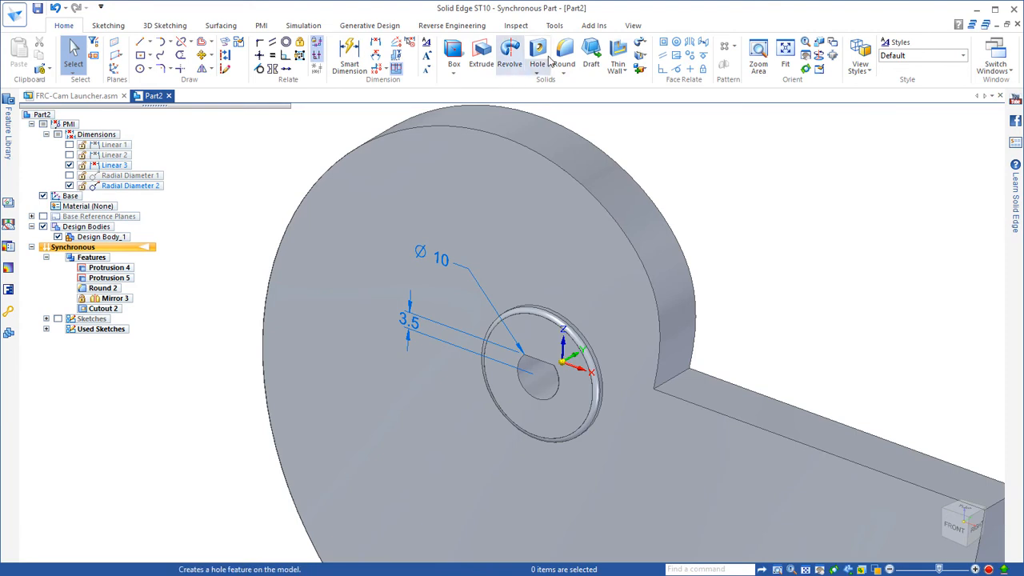
Step: Place M4 holes threaded to full depth above and below the bore
left_click(538, 56)
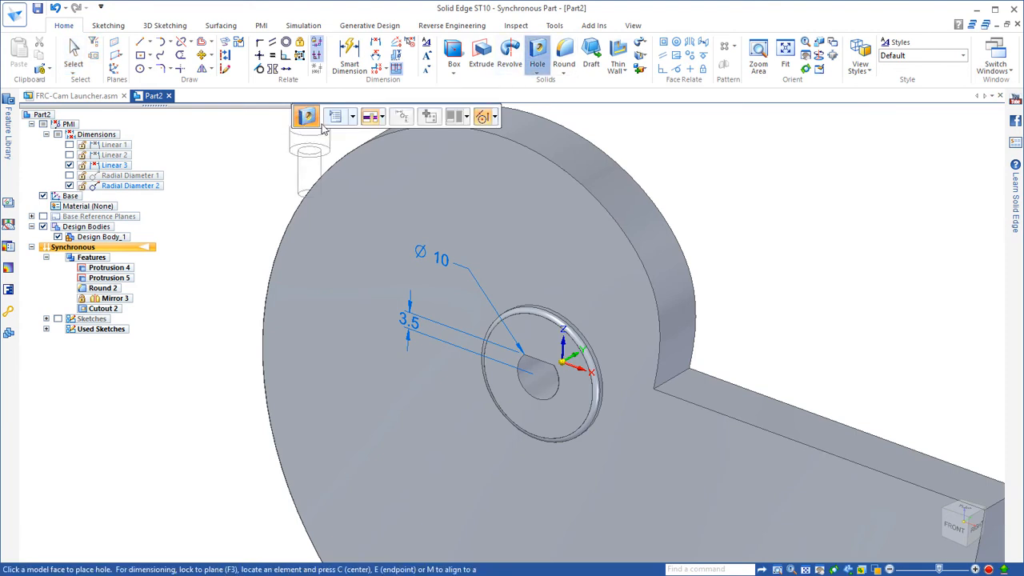
left_click(334, 117)
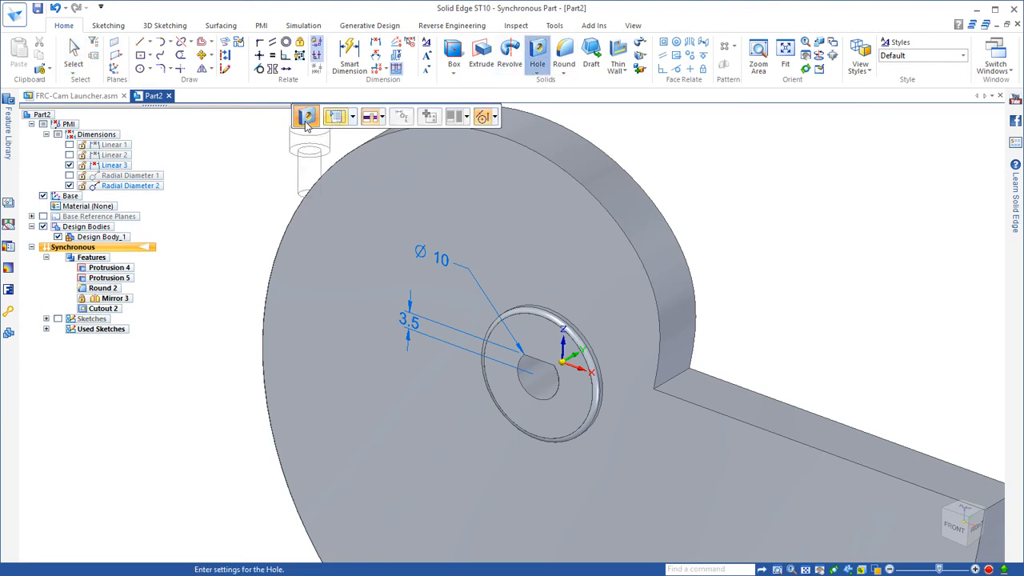
left_click(307, 117)
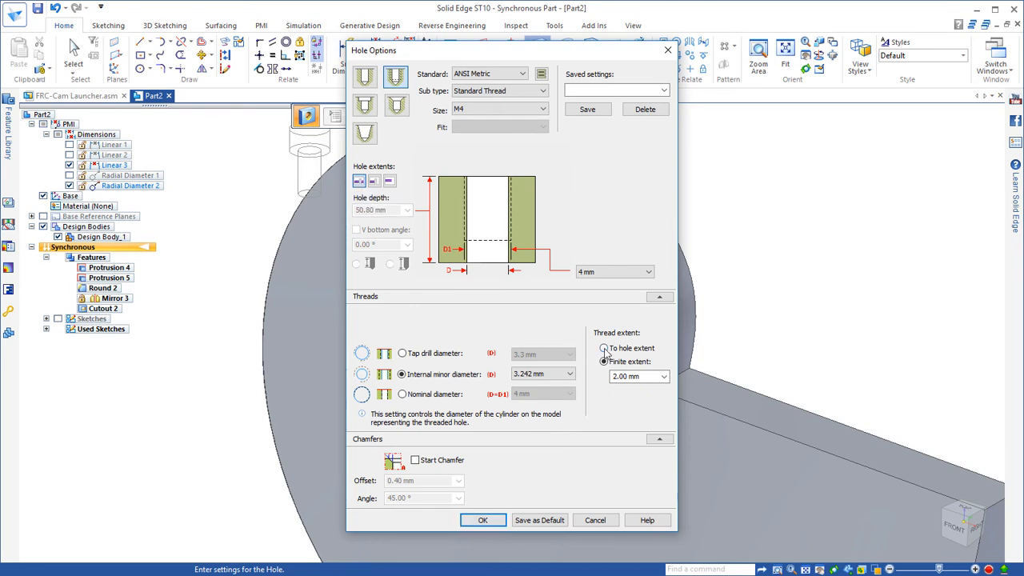
left_click(604, 347)
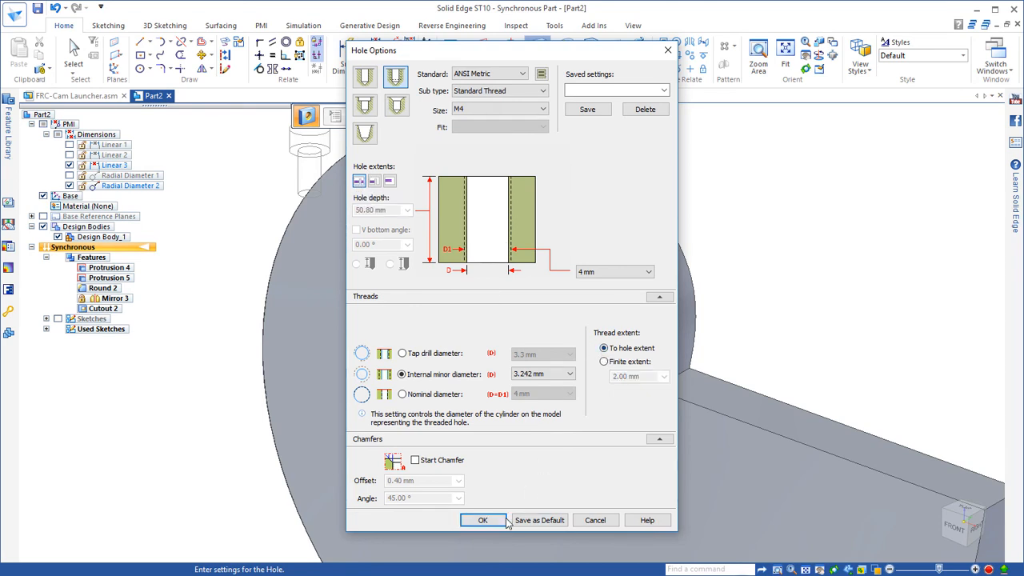
left_click(482, 520)
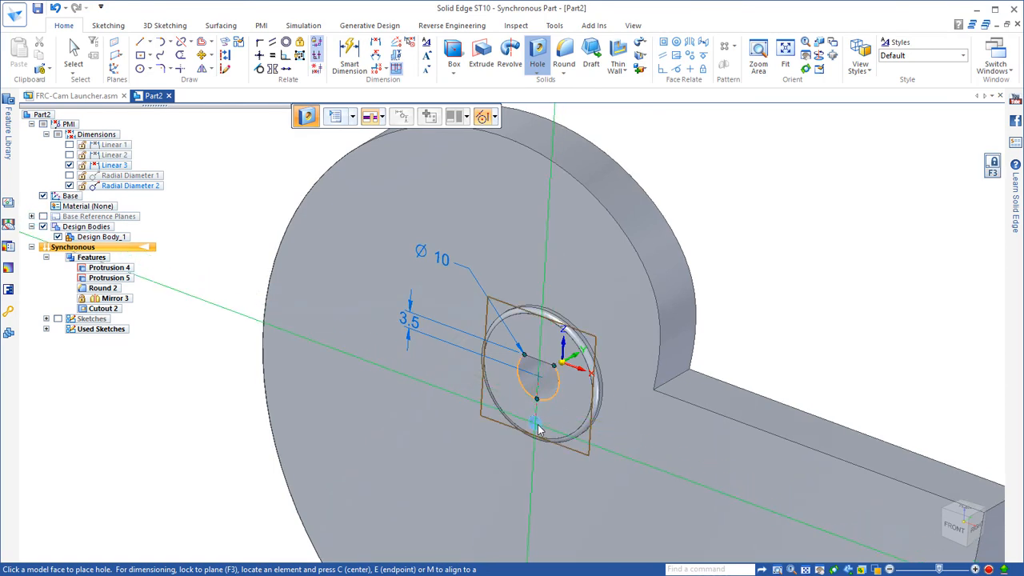
left_click(536, 428)
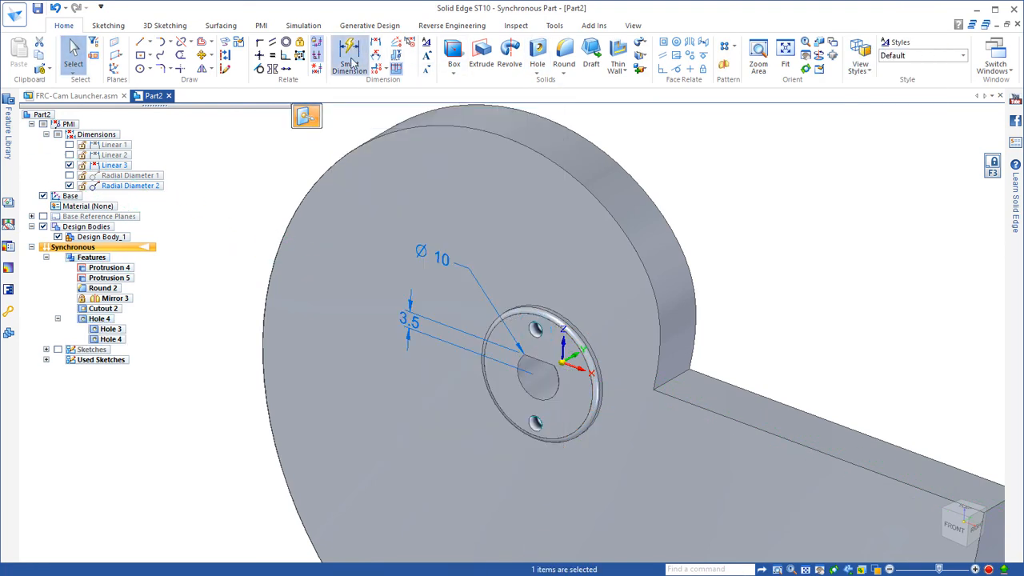
Step: Dimension the M4 hole centres 10 and 20 from the bore centre
left_click(348, 56)
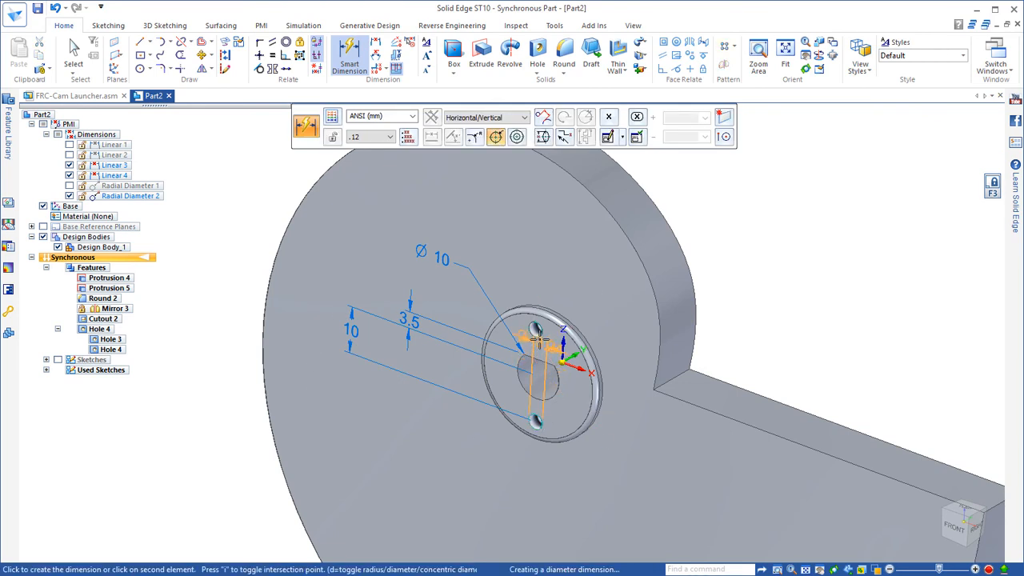
left_click(432, 137)
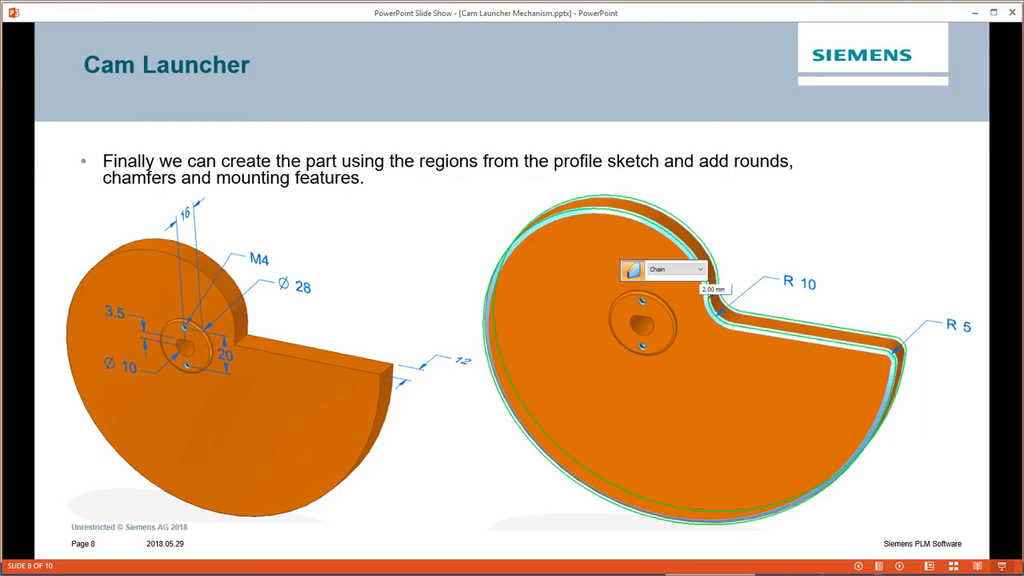
mouse_move(779, 234)
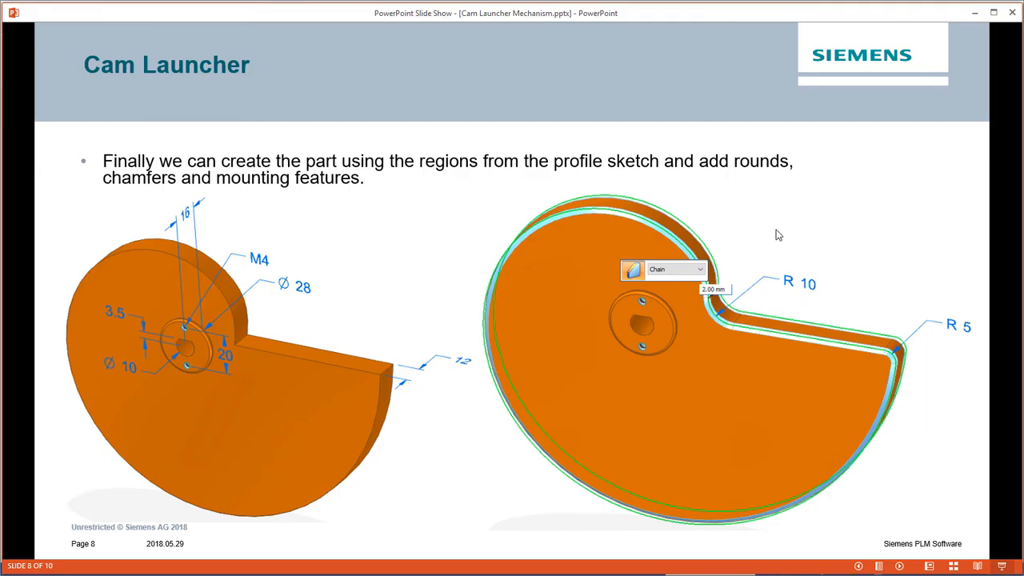
mouse_move(762, 230)
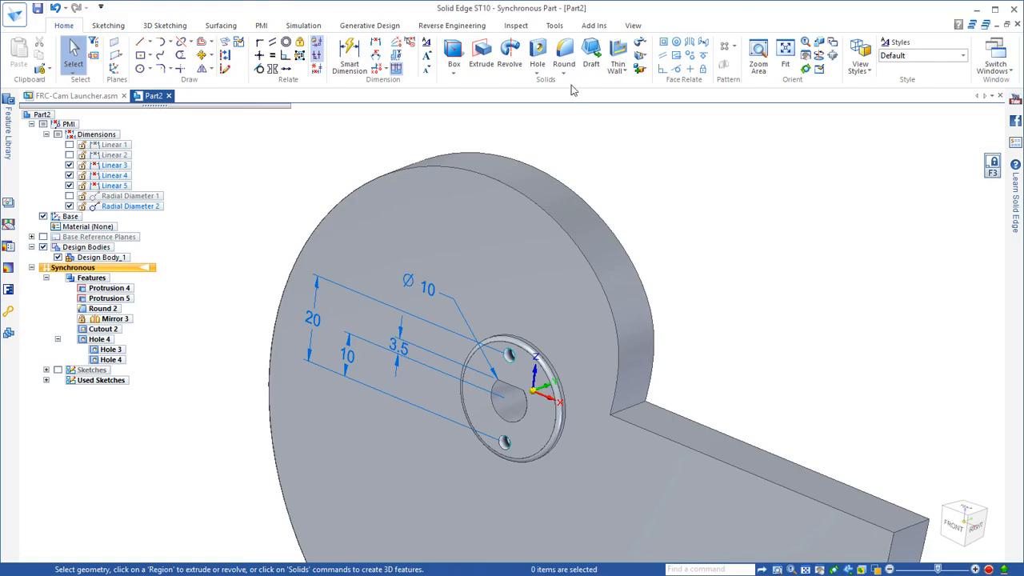
Step: Round the notch corner and profile edge chains, then chamfer the remaining edge
left_click(564, 56)
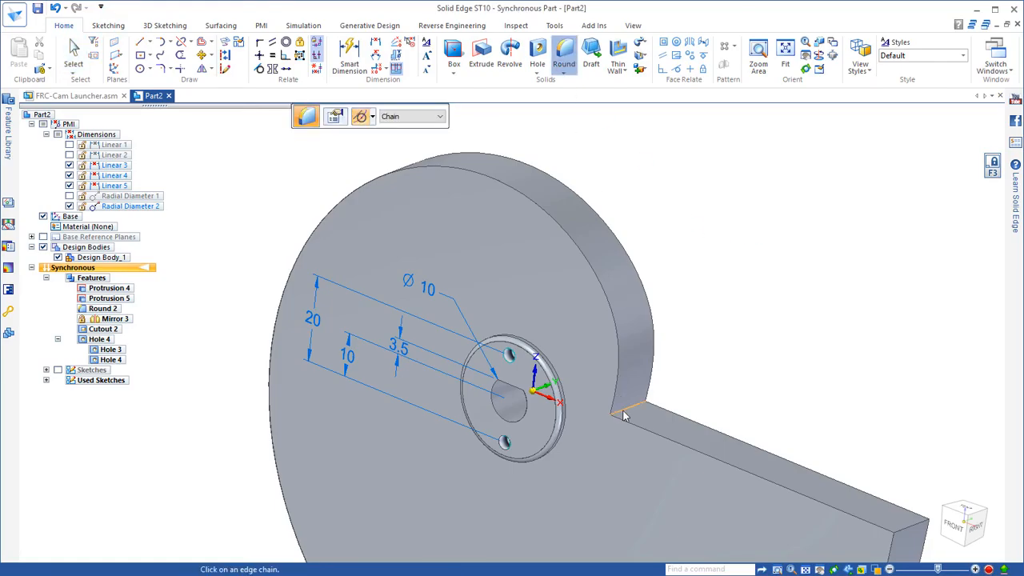
left_click(626, 412)
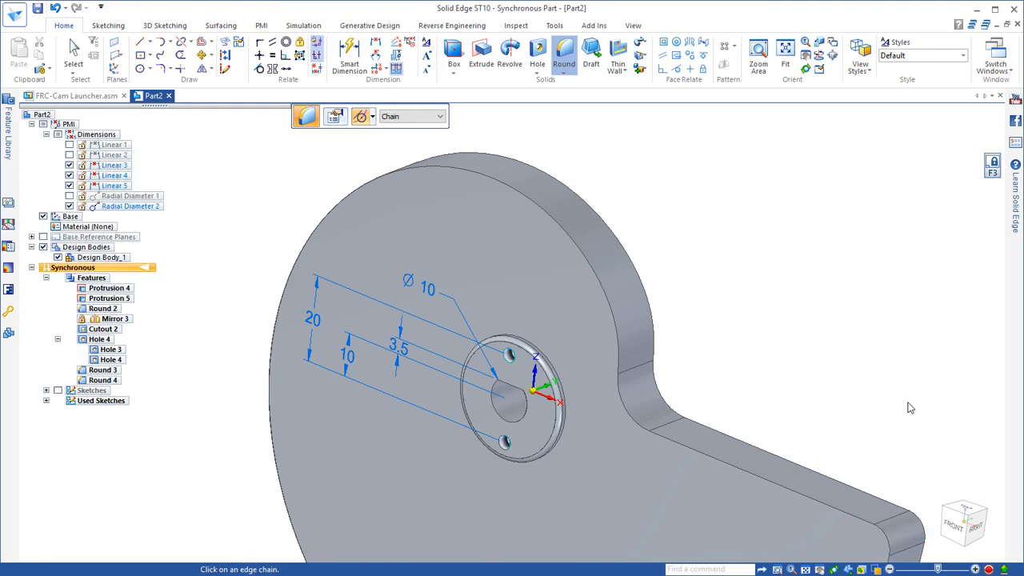
mouse_move(579, 80)
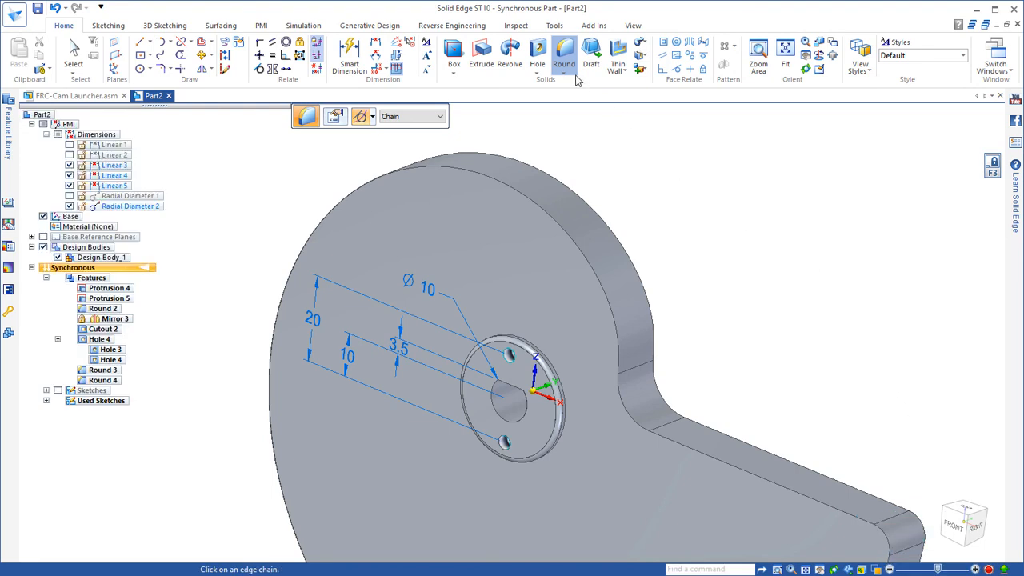
left_click(572, 64)
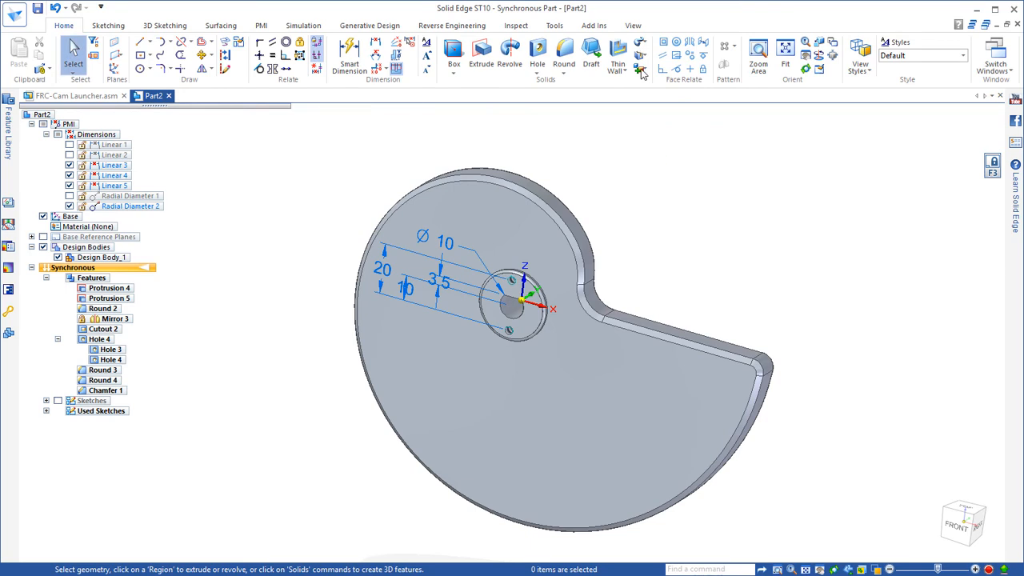
Step: Paint the cam body Orange with Part Painter and close the tool
left_click(633, 25)
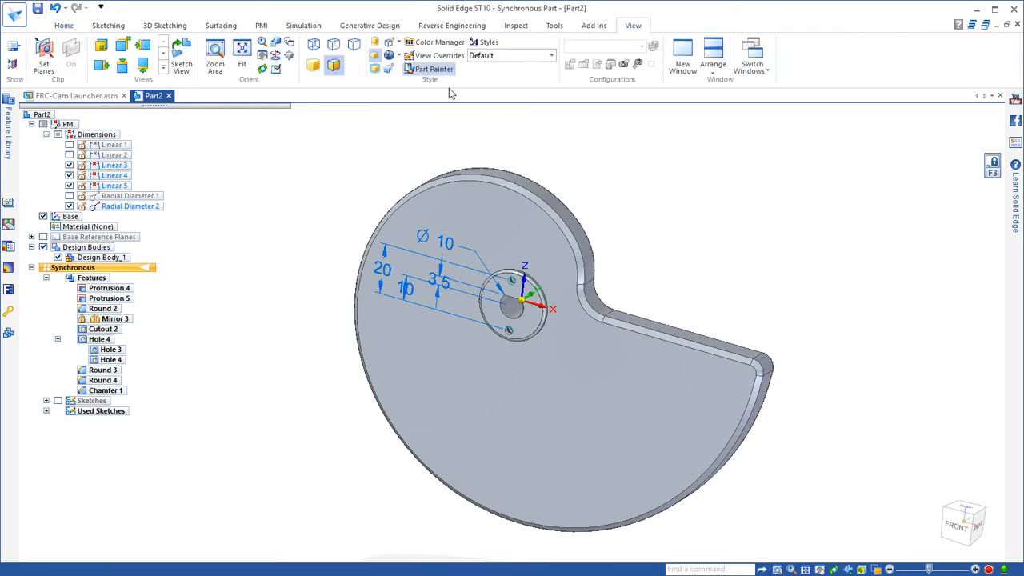
left_click(433, 69)
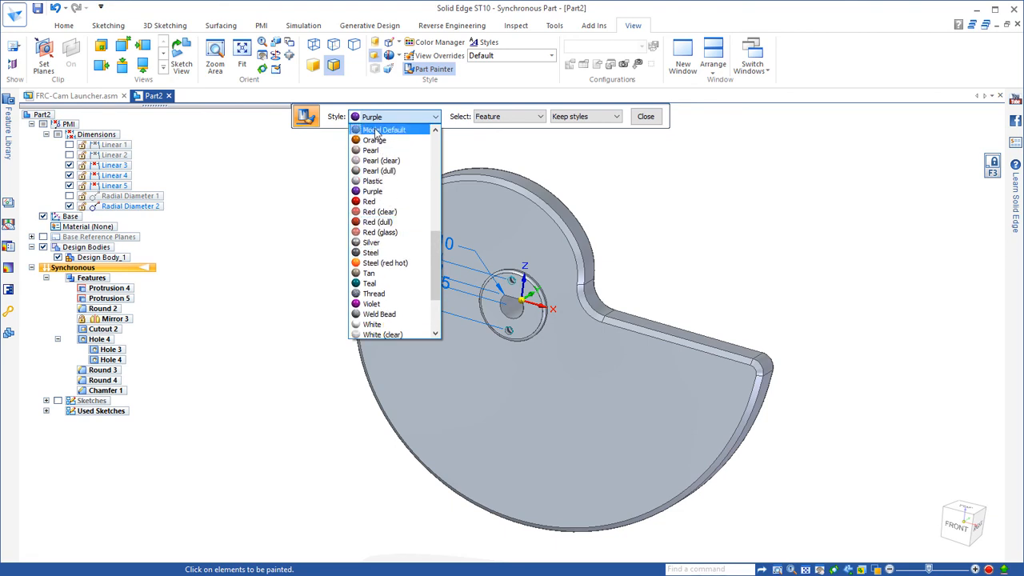
left_click(374, 140)
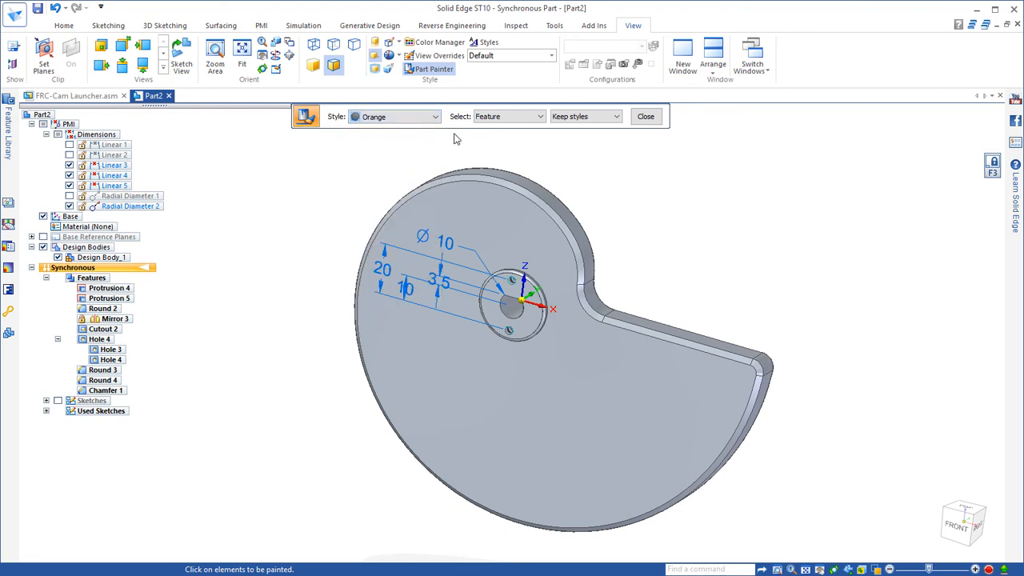
left_click(540, 116)
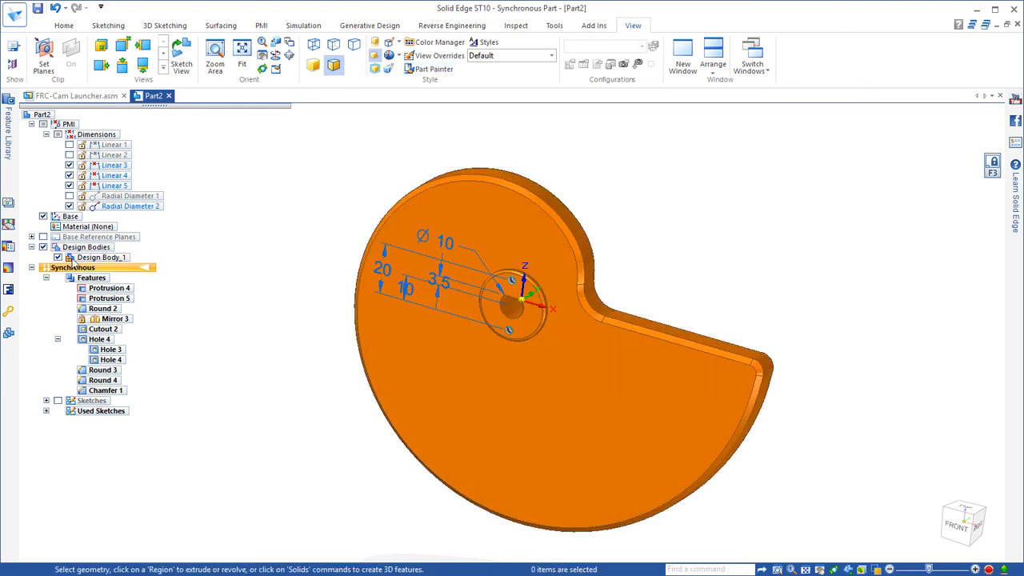
left_click(70, 134)
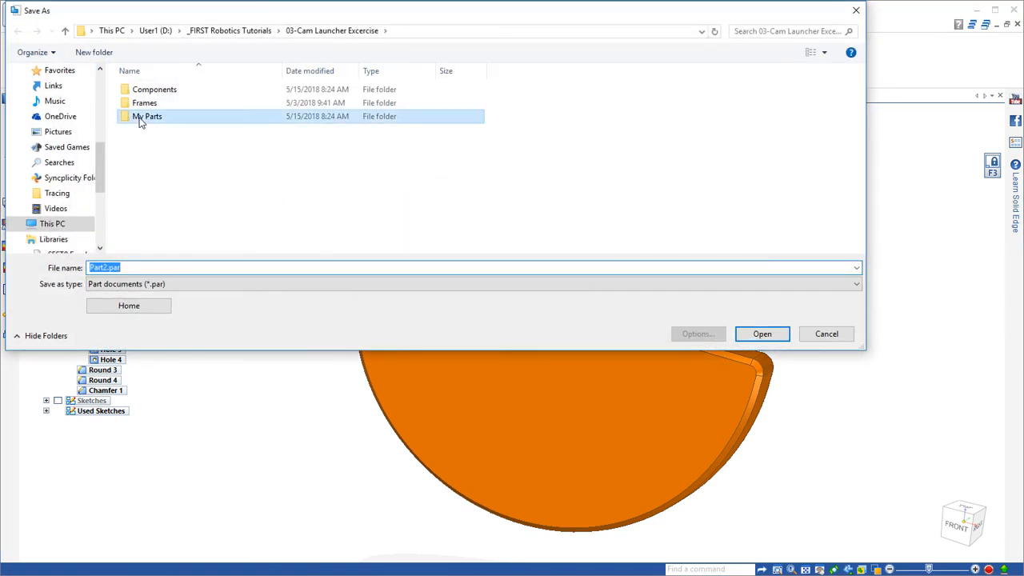
Step: Open the My Parts folder and enter 'CAM' as the file name
double_click(148, 116)
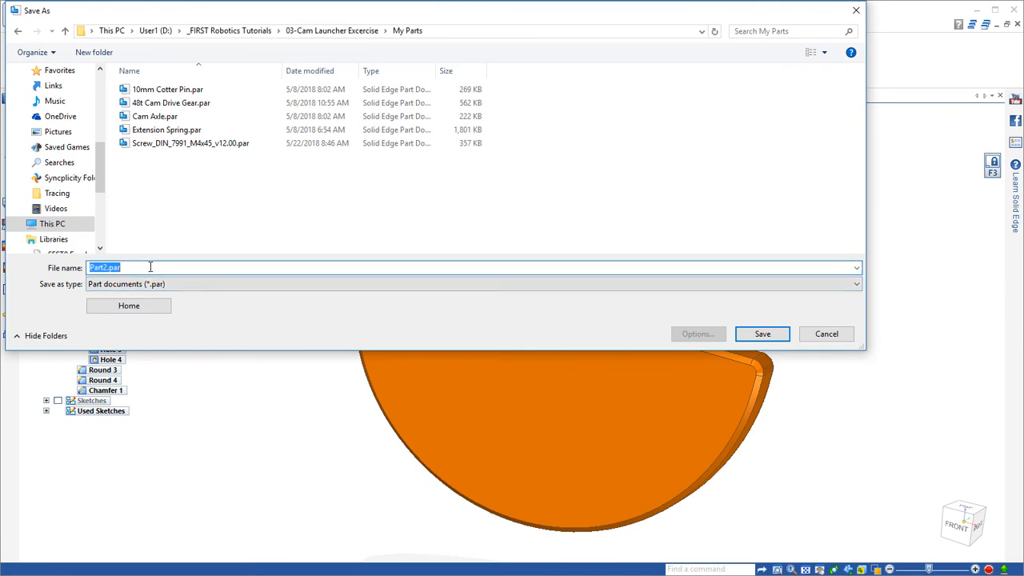
type("CAM")
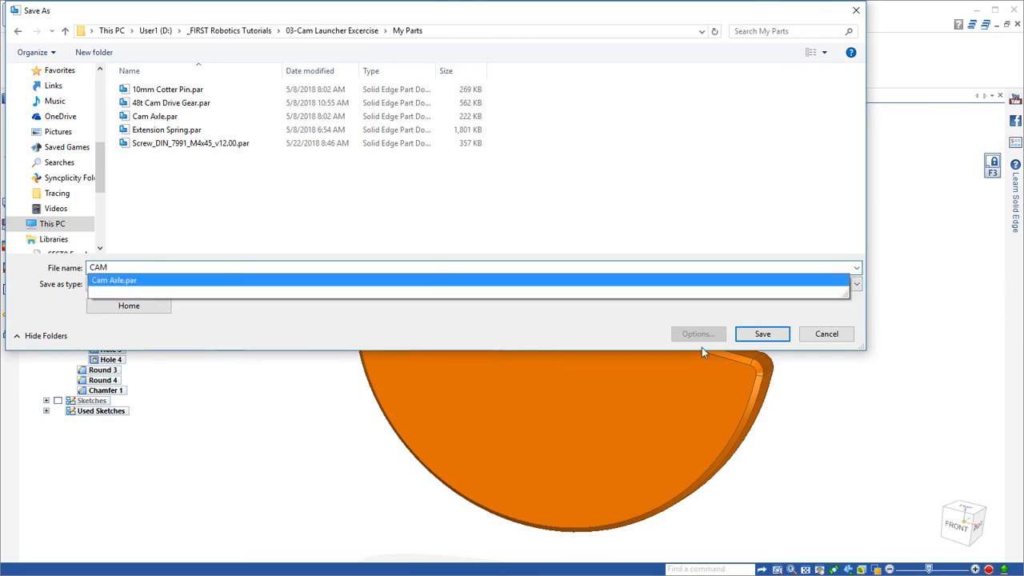